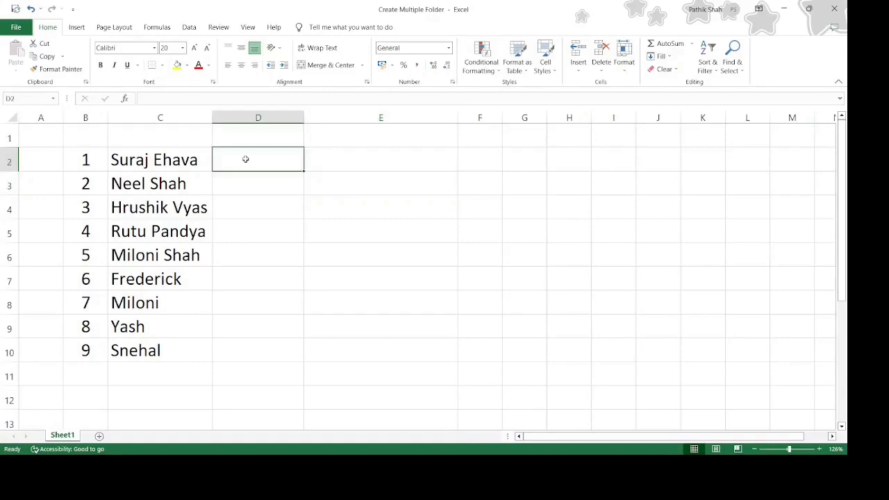
left_click(160, 160)
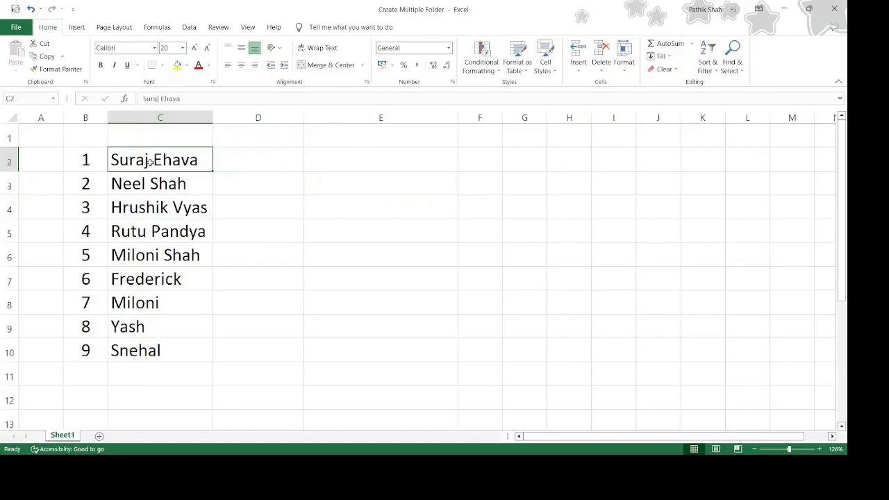
left_click_drag(160, 158, 160, 326)
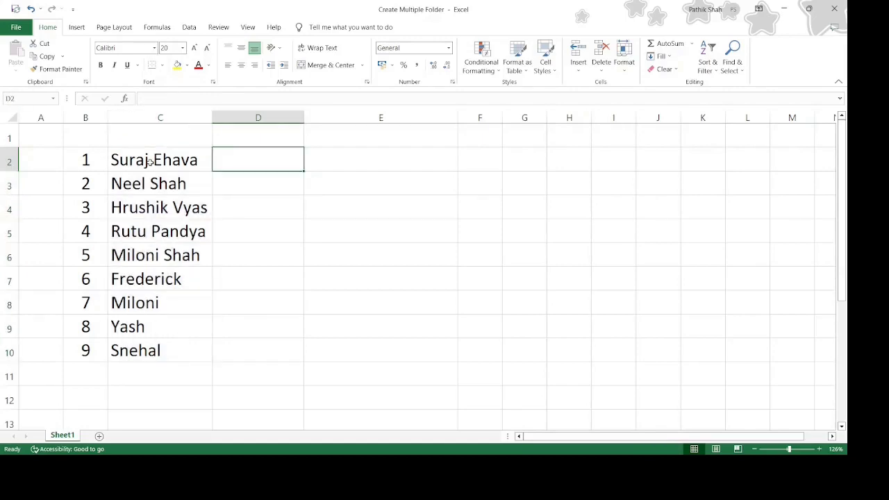
type("md")
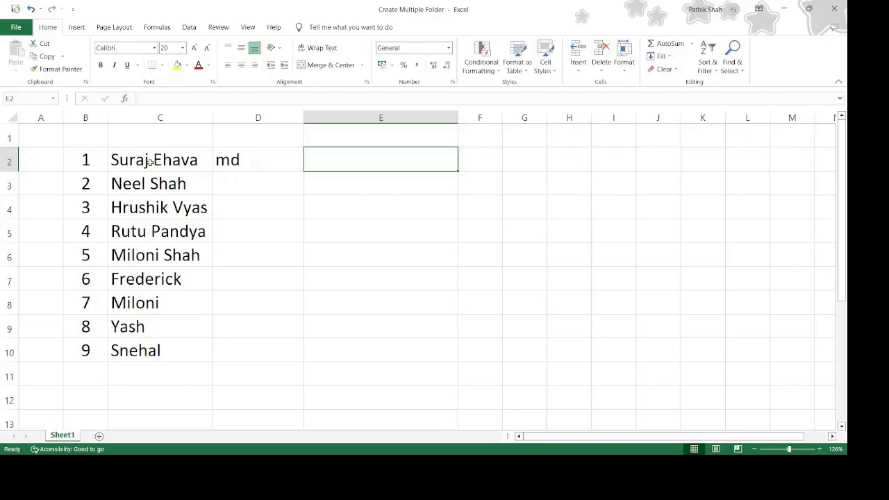
type("=")
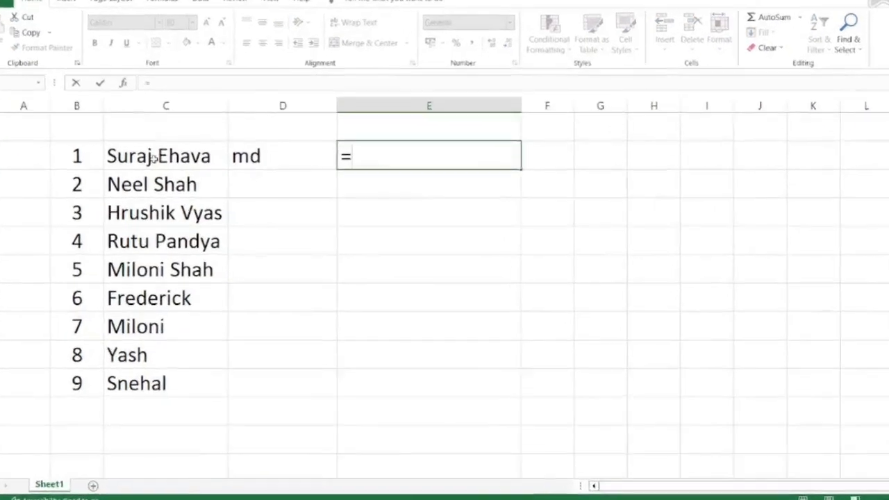
type("co")
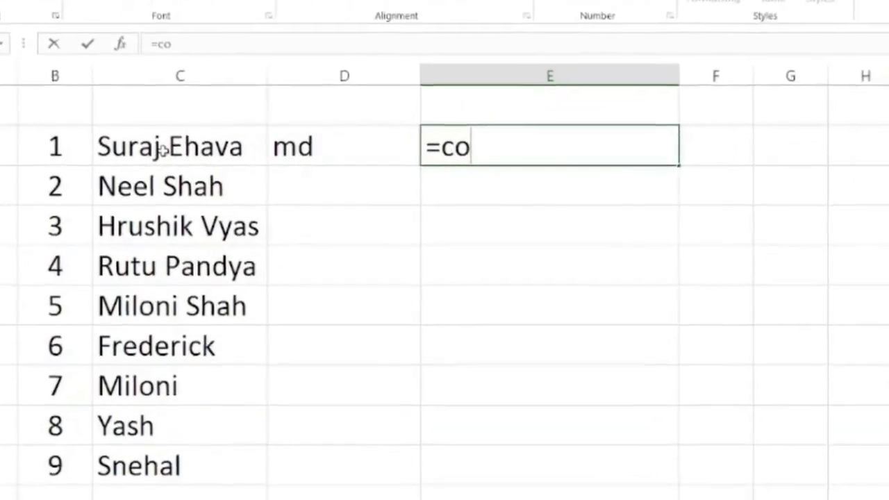
type("nca")
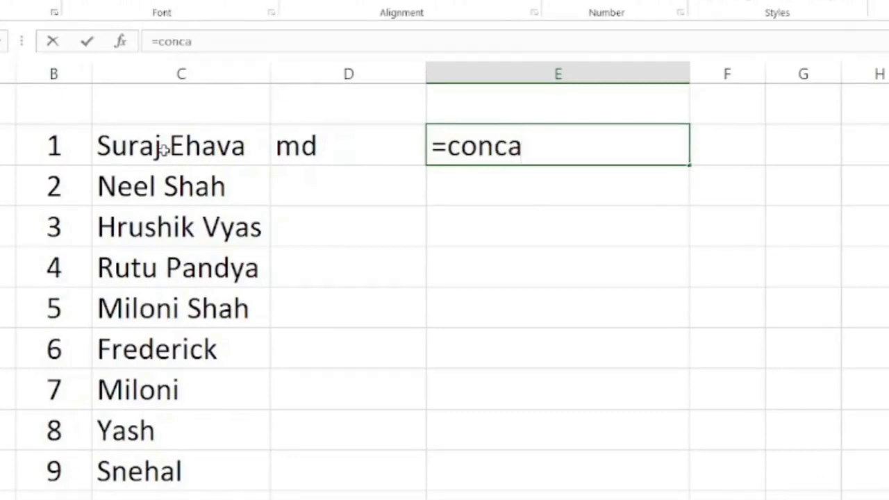
mouse_move(485, 197)
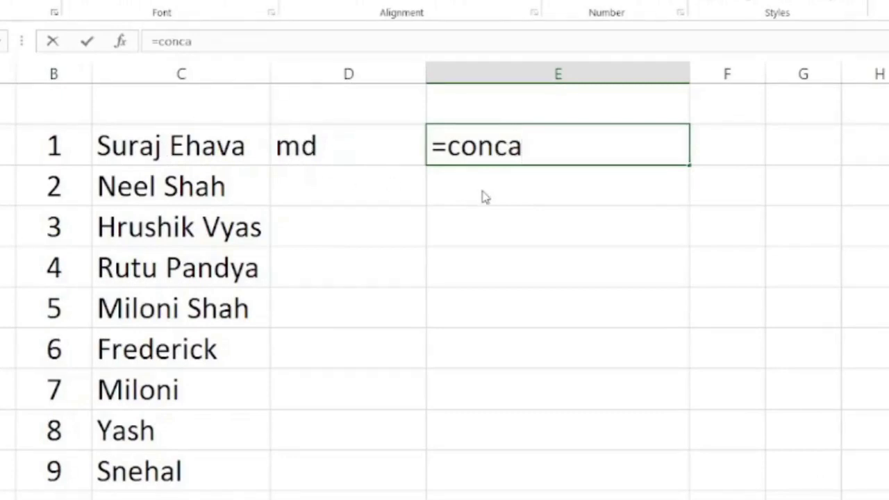
type("TENATE(D2")
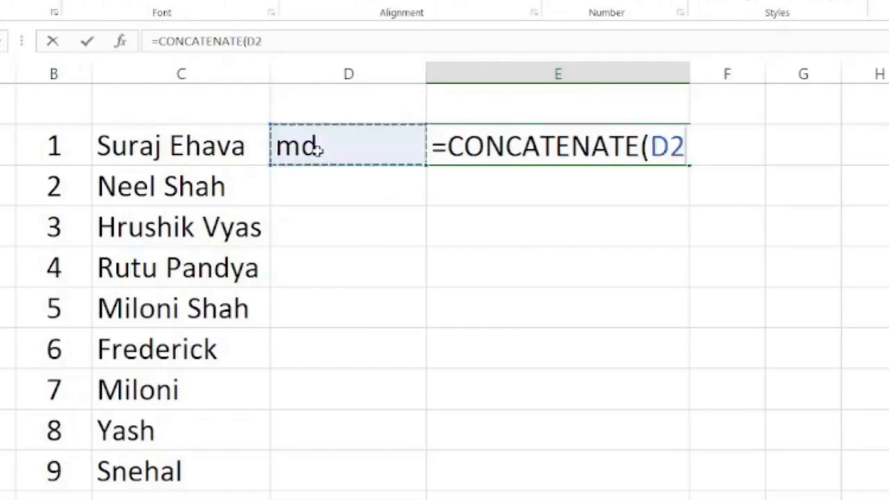
type(",")
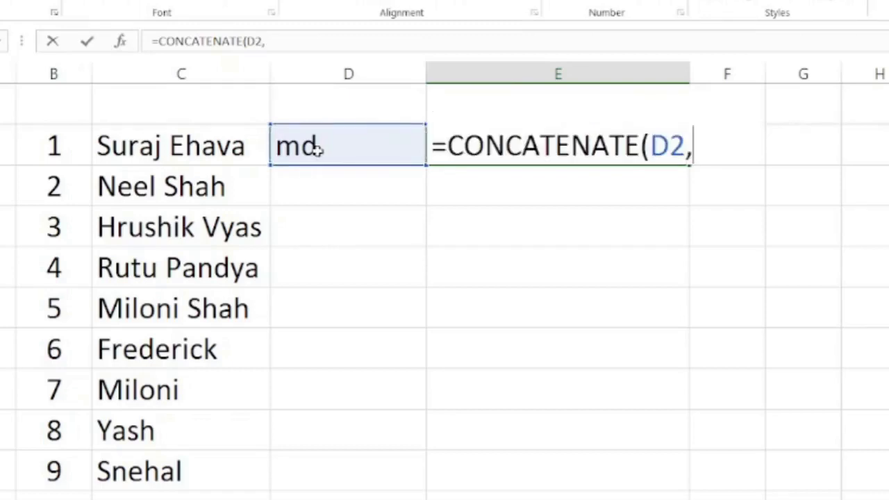
type("\"")
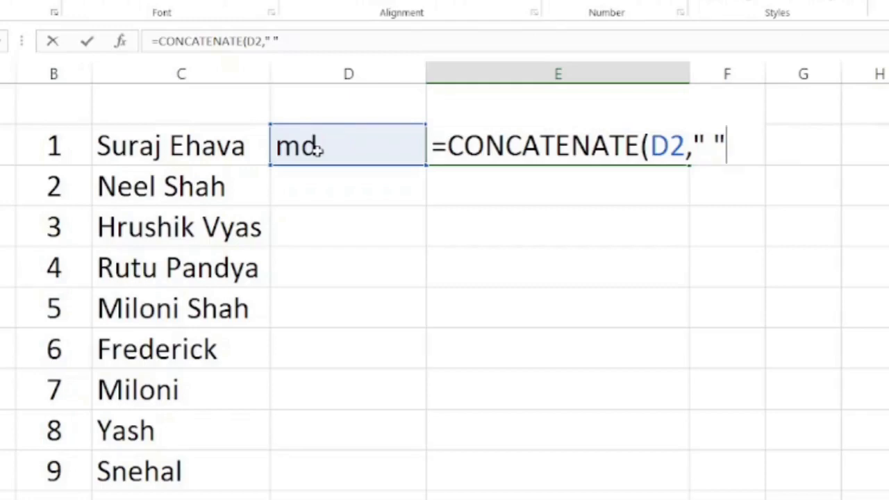
type(",")
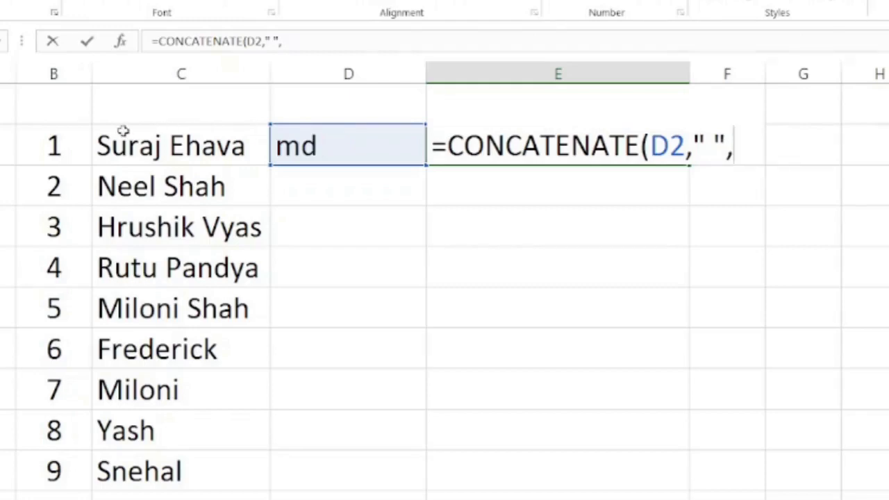
left_click(181, 146)
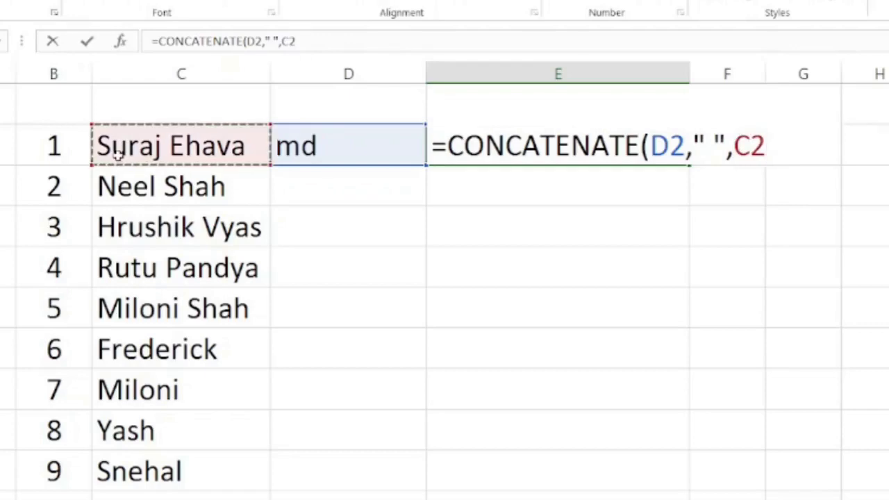
type(")")
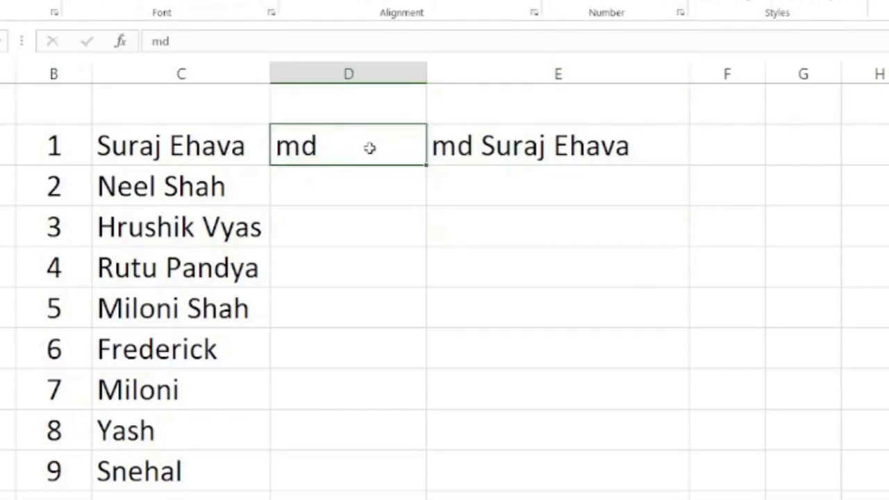
Fill the md command down for all nine clients and copy E2:E10.
left_click(559, 145)
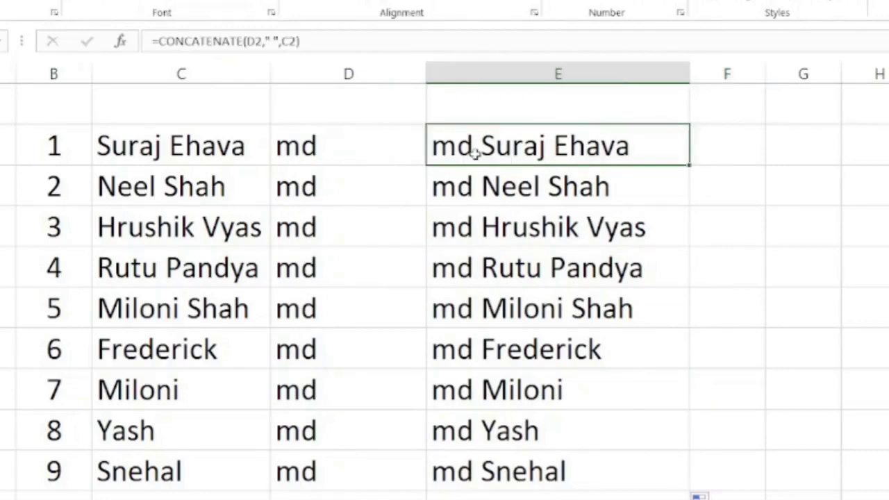
left_click_drag(559, 146, 559, 430)
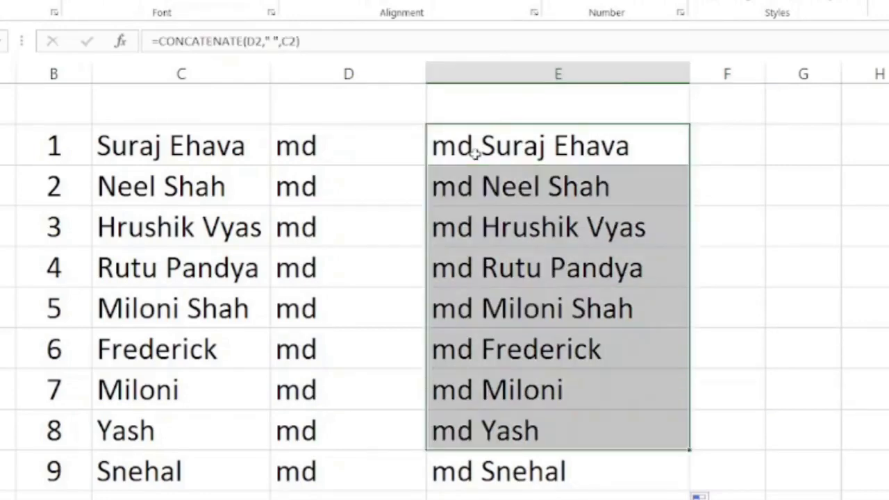
key("ctrl+c")
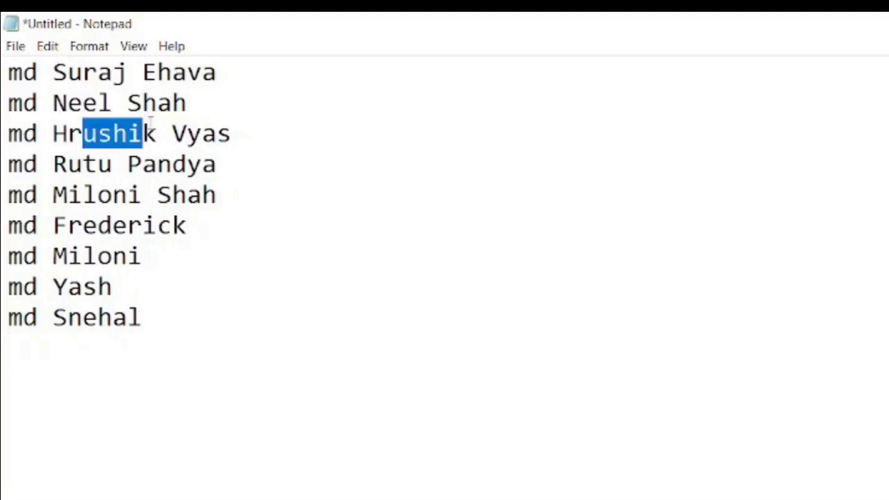
Review the nine pasted md lines in Notepad and begin saving the file.
double_click(200, 134)
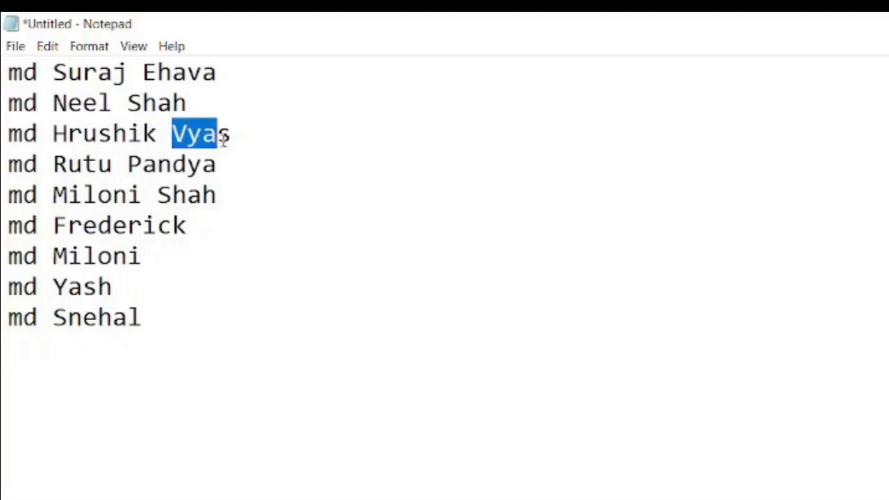
left_click(215, 164)
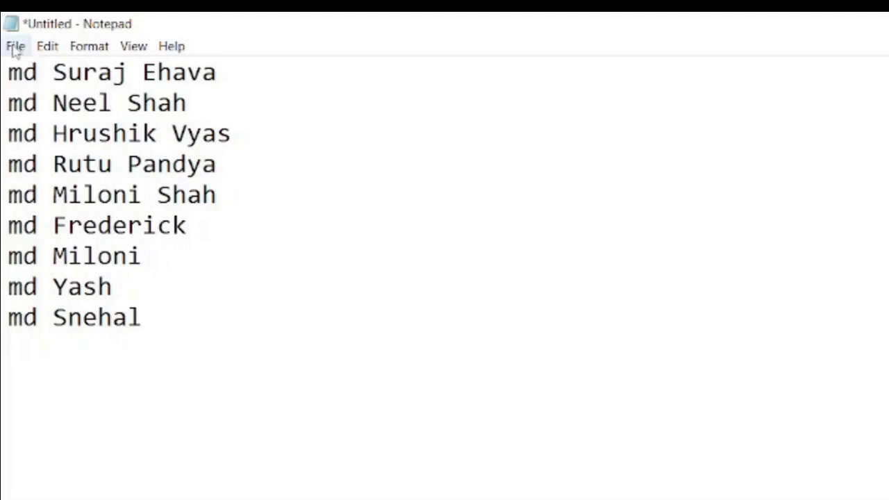
left_click(15, 46)
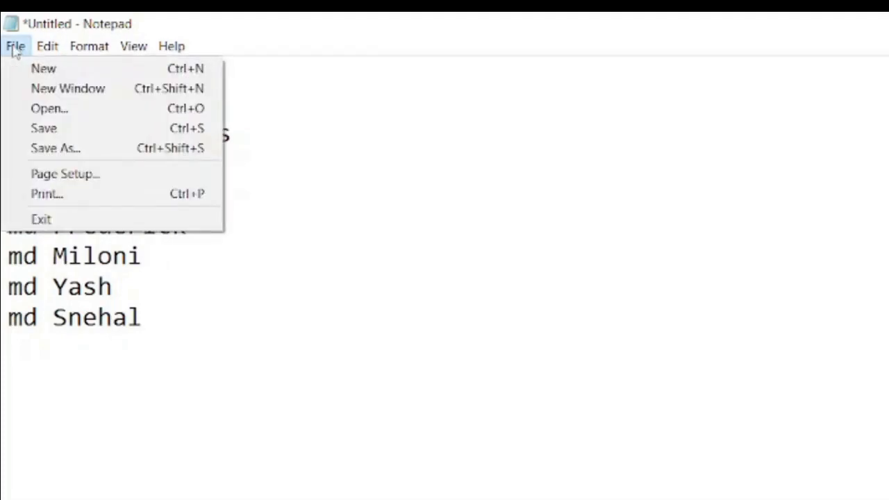
Save the note as the batch file Clients.bat in the USA_Clients folder.
left_click(55, 148)
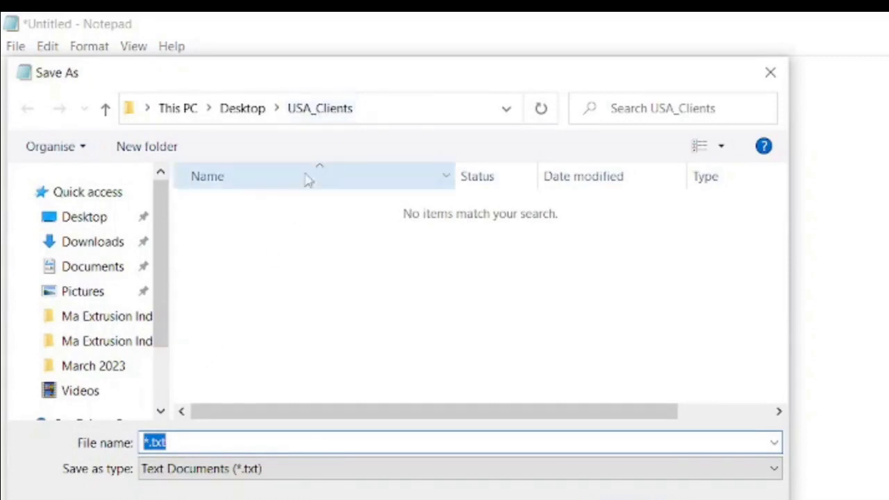
mouse_move(201, 350)
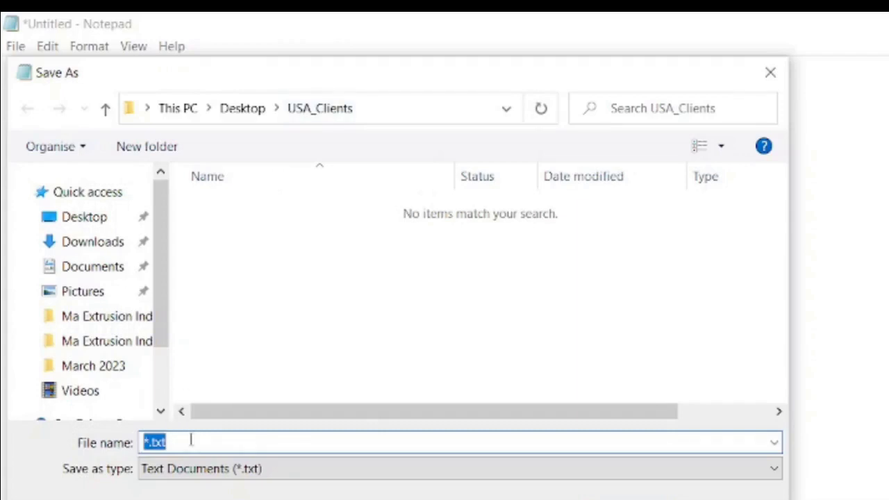
type("Client")
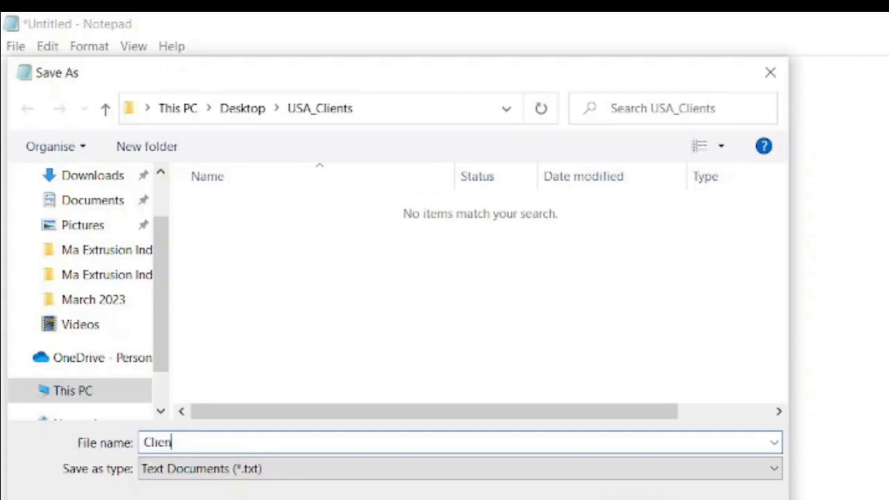
type("ts.")
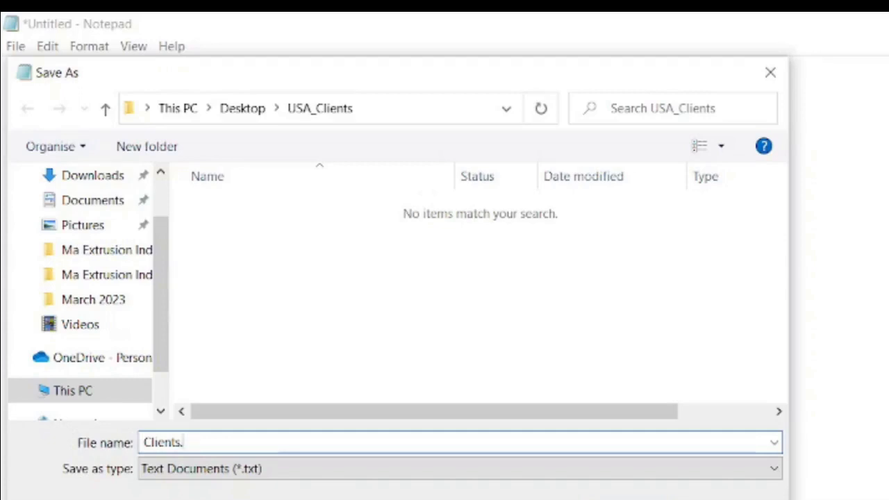
type("bat")
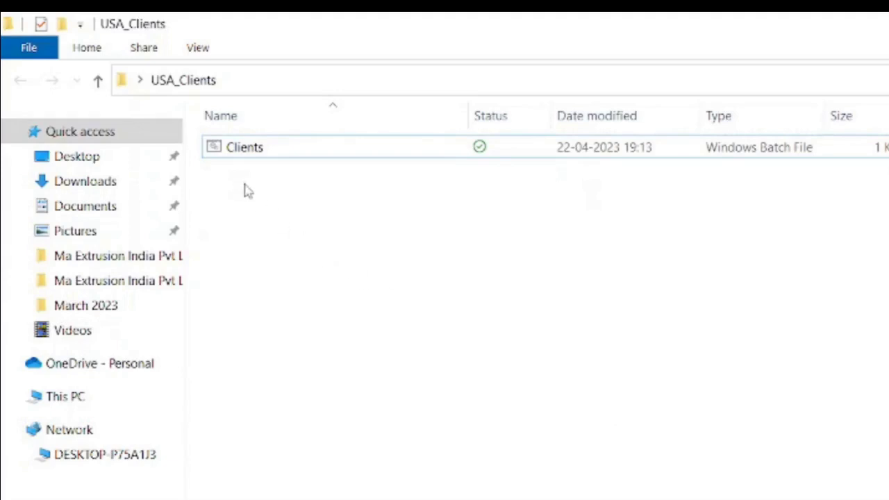
Run Clients.bat in USA_Clients and inspect the split name folders like Neel and Shah.
left_click(244, 147)
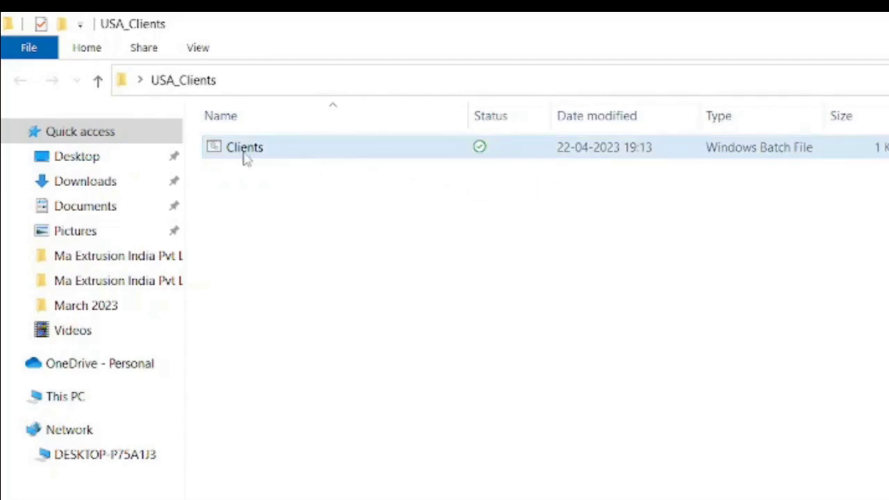
mouse_move(245, 147)
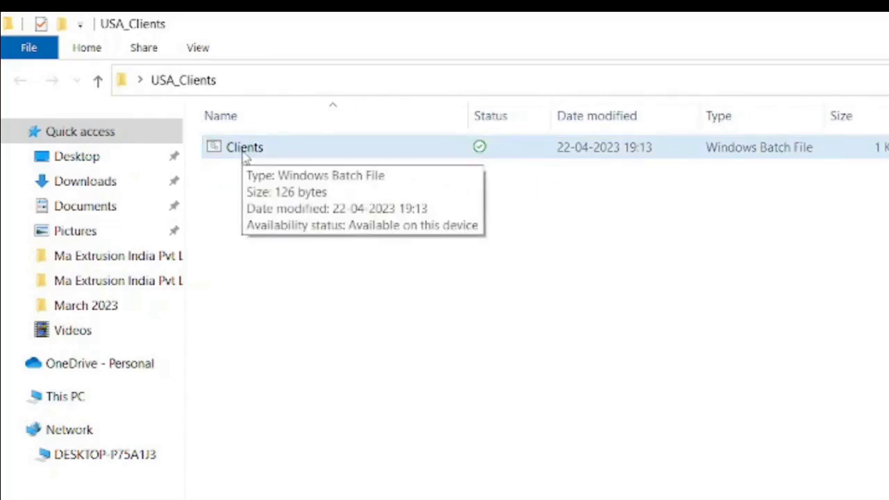
left_click(245, 147)
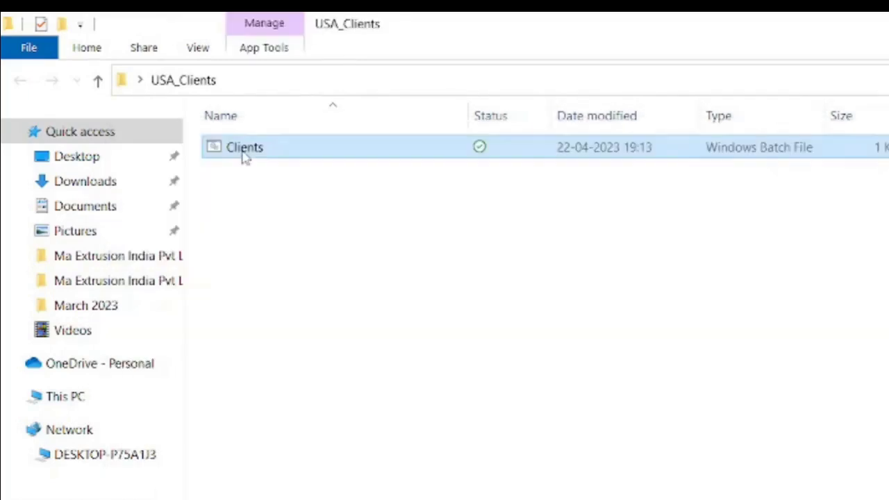
double_click(244, 148)
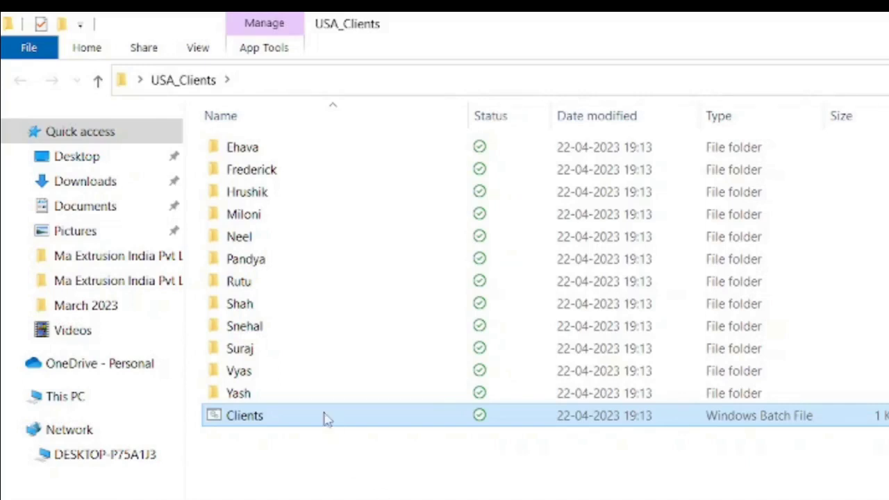
left_click(239, 303)
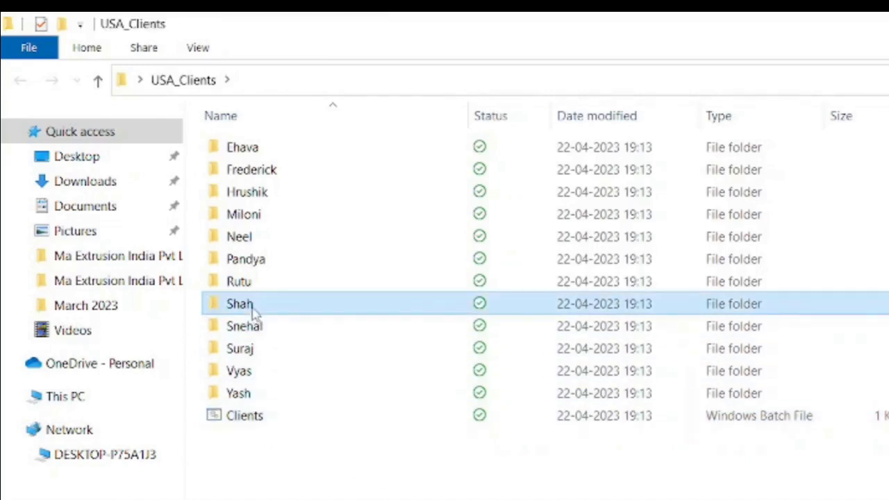
left_click(239, 236)
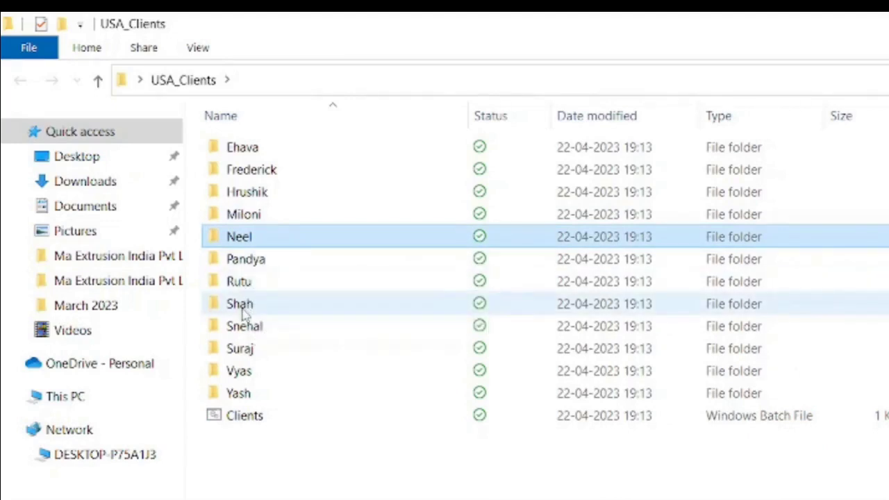
left_click(239, 303)
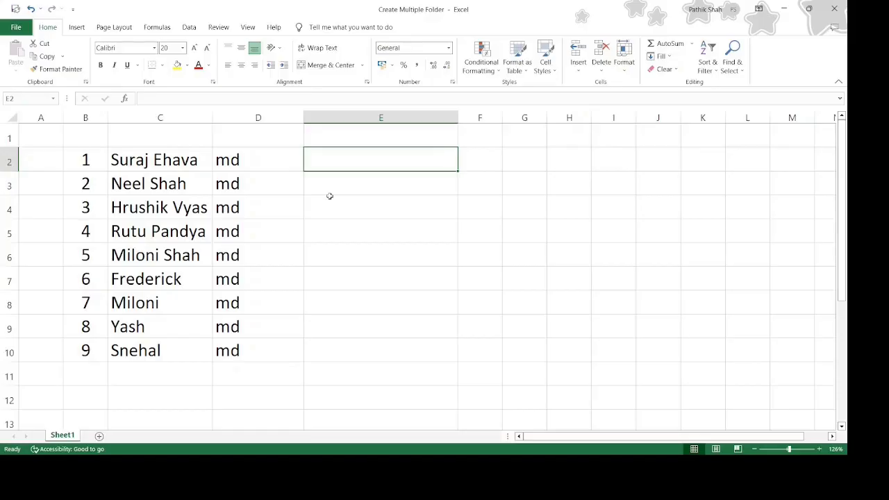
Enter a single double-quote character in cell D1 above the md column.
left_click(160, 159)
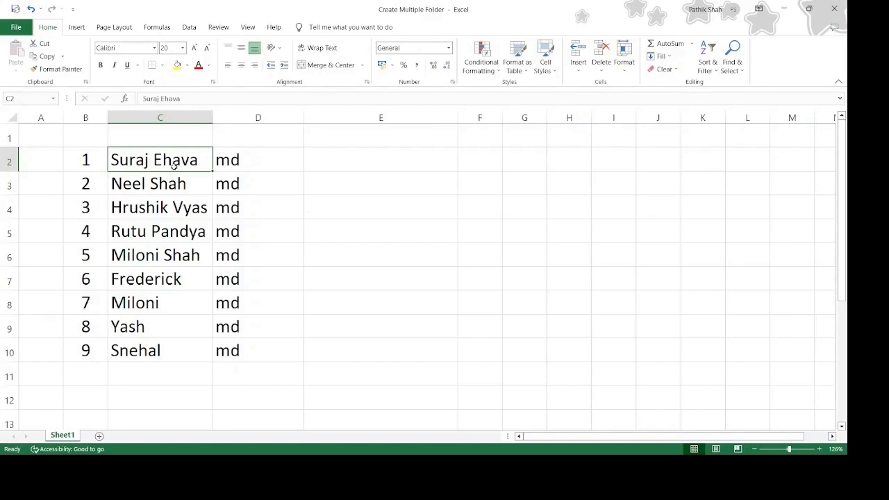
left_click(381, 160)
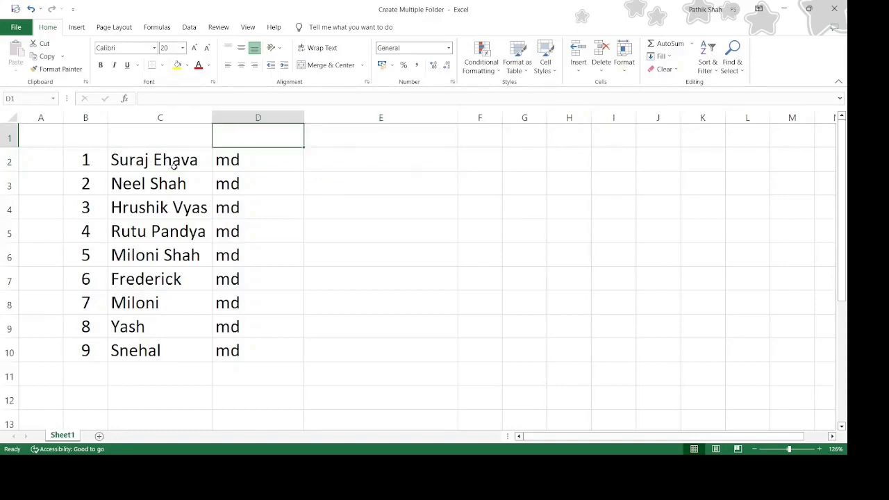
type("\"")
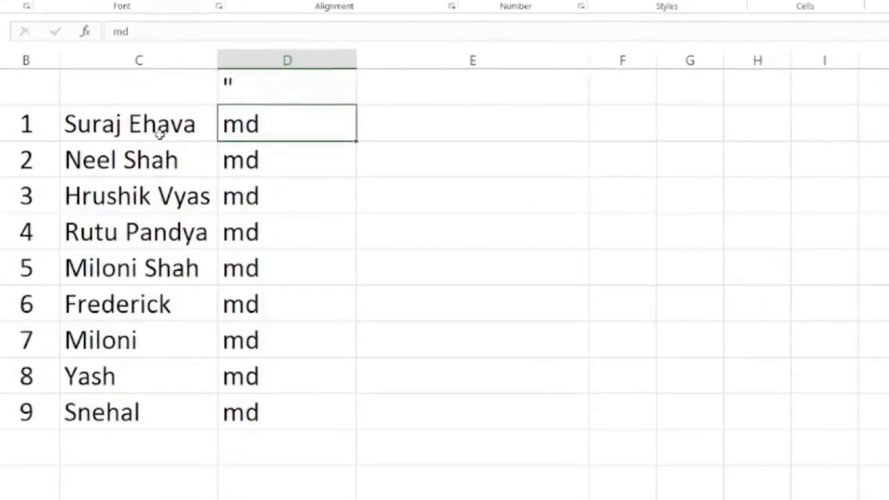
type("+co")
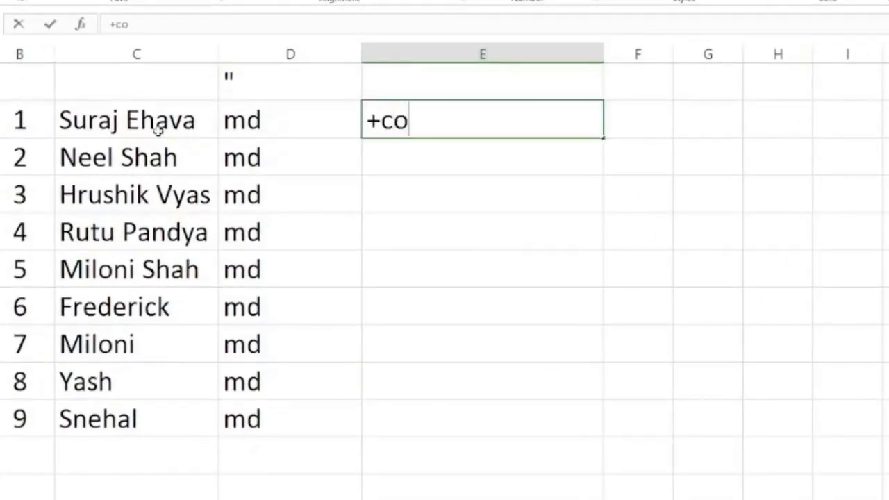
type("nca")
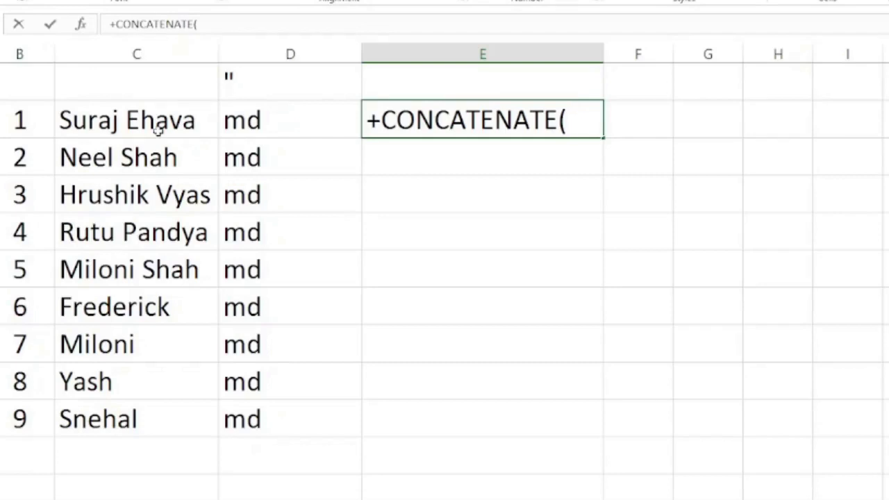
left_click(289, 120)
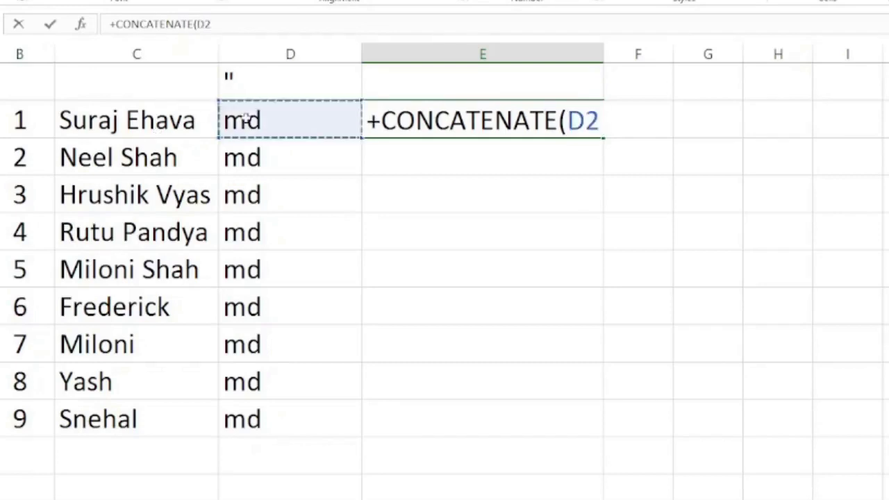
type(",")
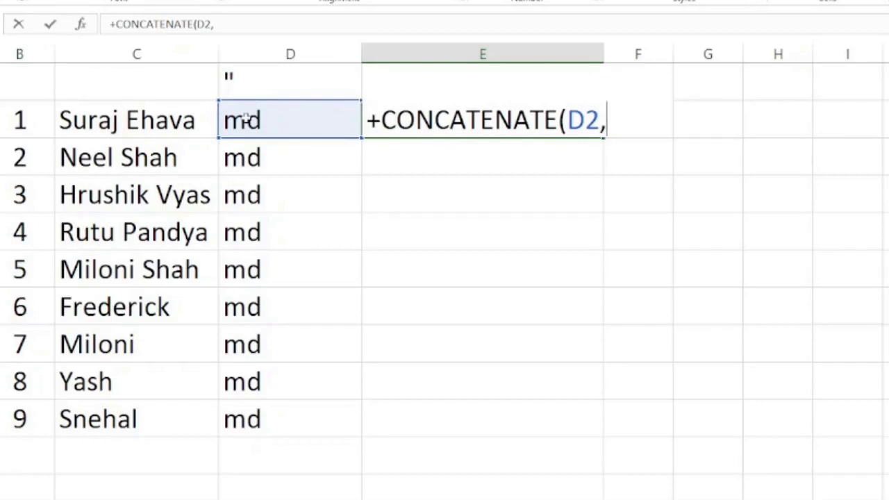
type("\"")
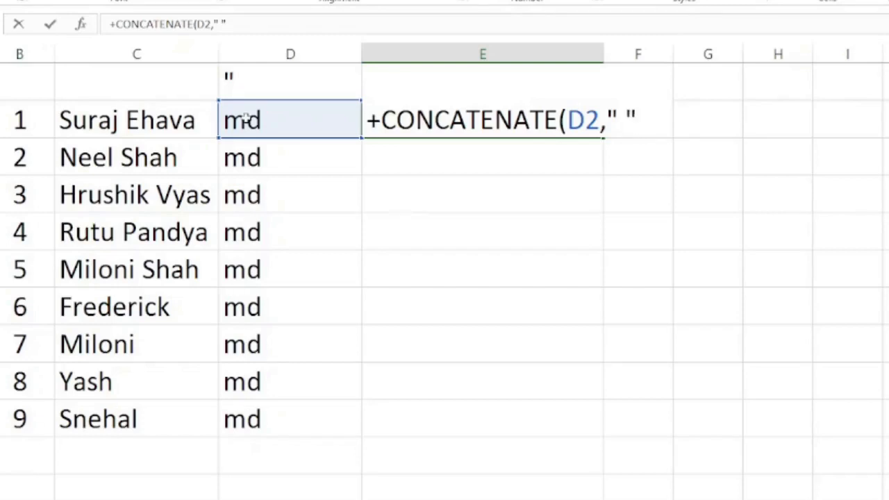
type(",")
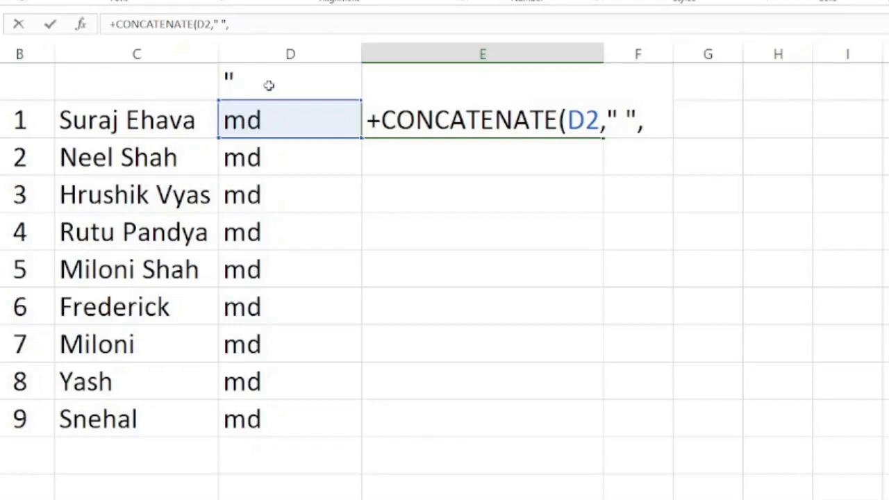
left_click(289, 81)
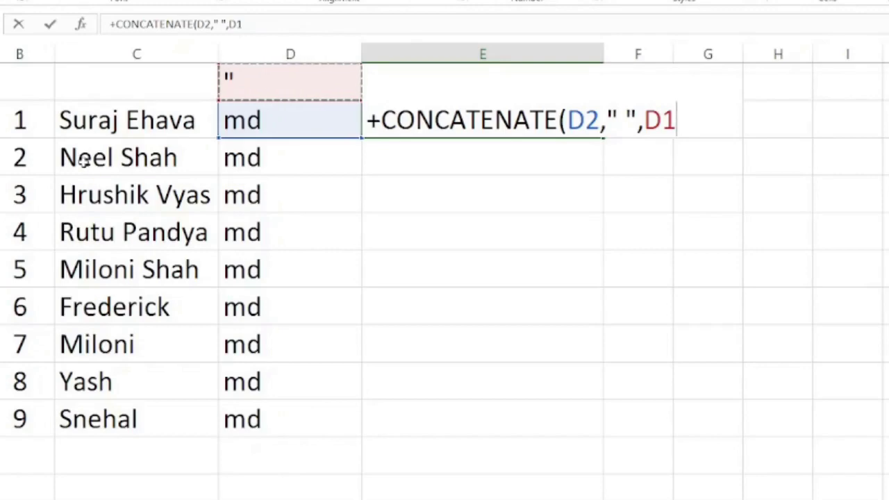
type(",")
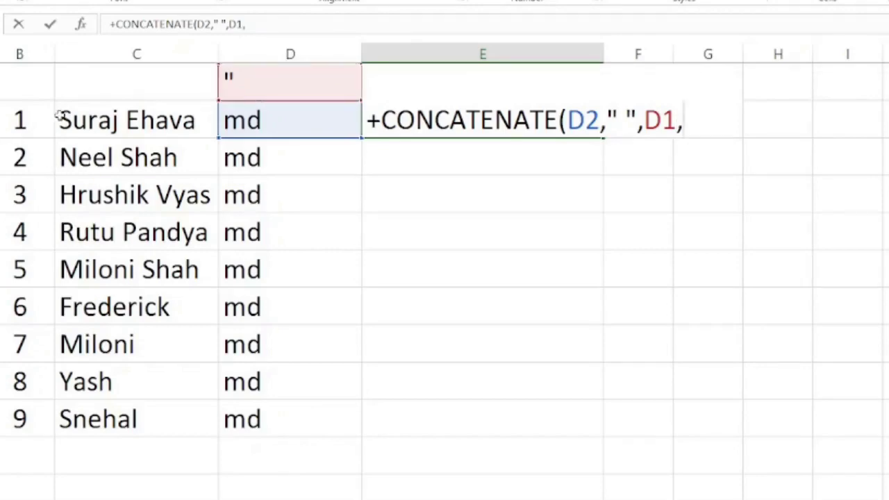
left_click(136, 120)
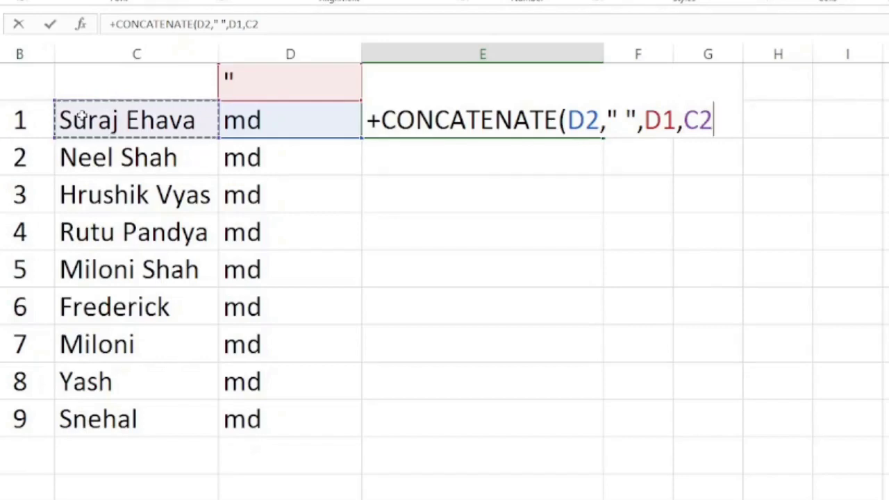
type(",D1")
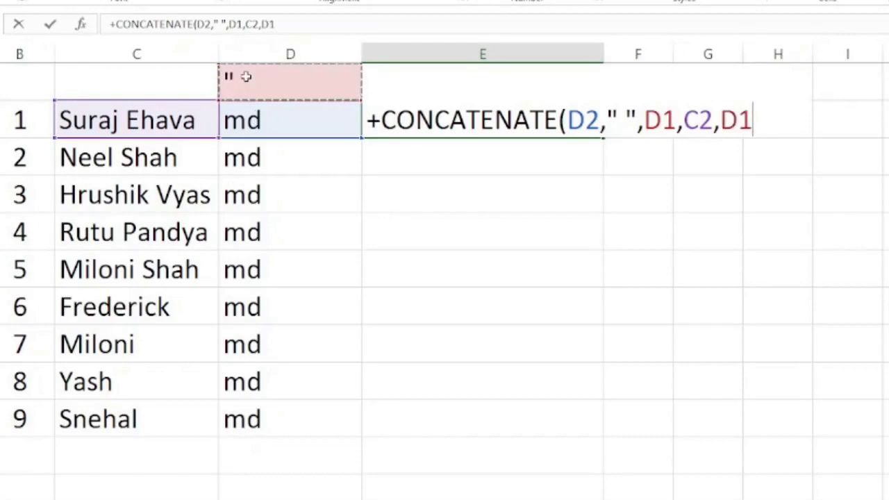
type(")")
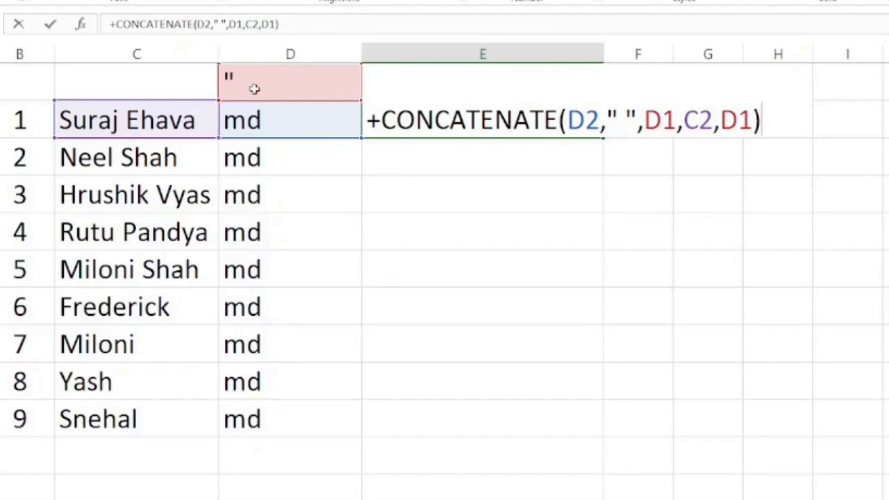
mouse_move(376, 147)
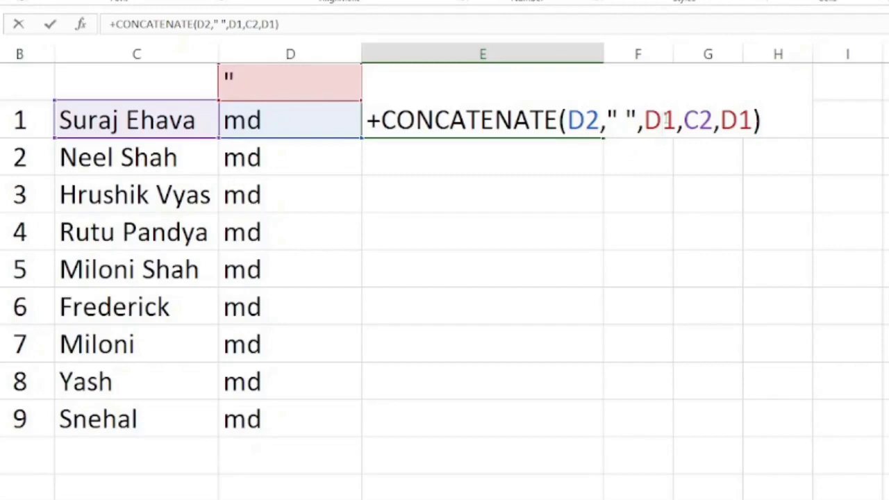
Make the quote-cell reference D1 absolute with F4.
key("f4")
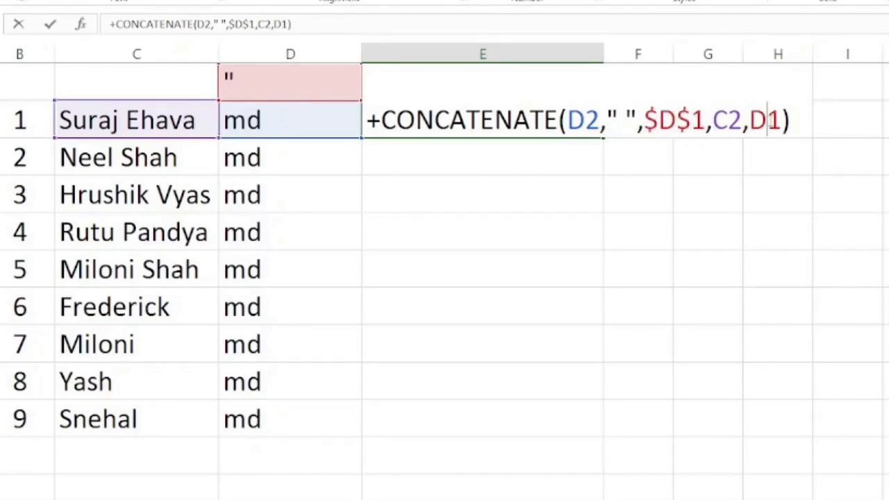
key("f4")
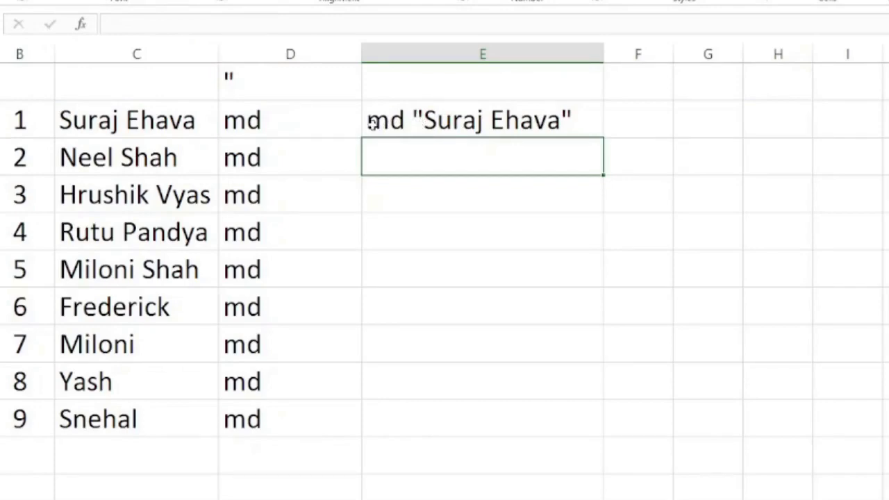
Fill the quoted md command down to E10 and copy the nine commands.
left_click(289, 120)
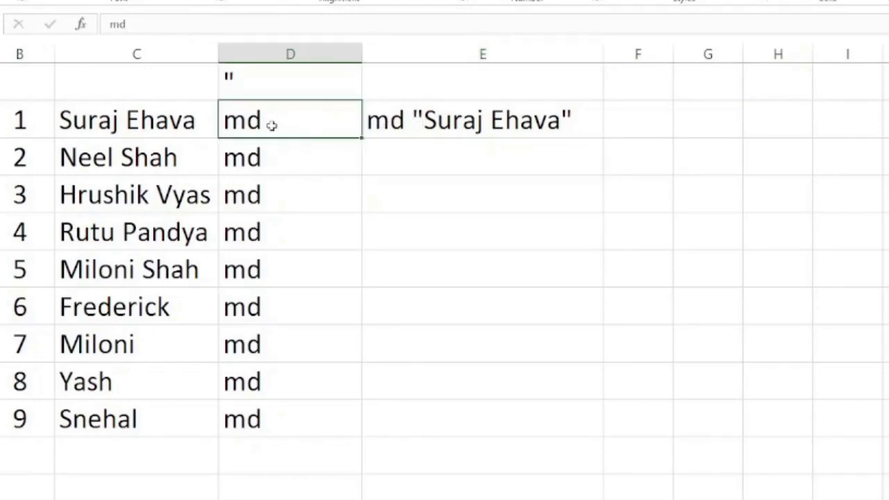
left_click(482, 119)
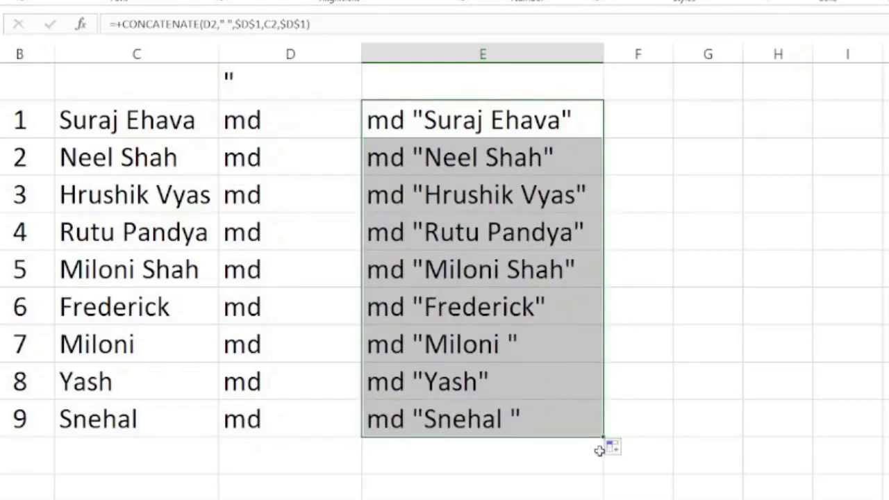
key("ctrl+c")
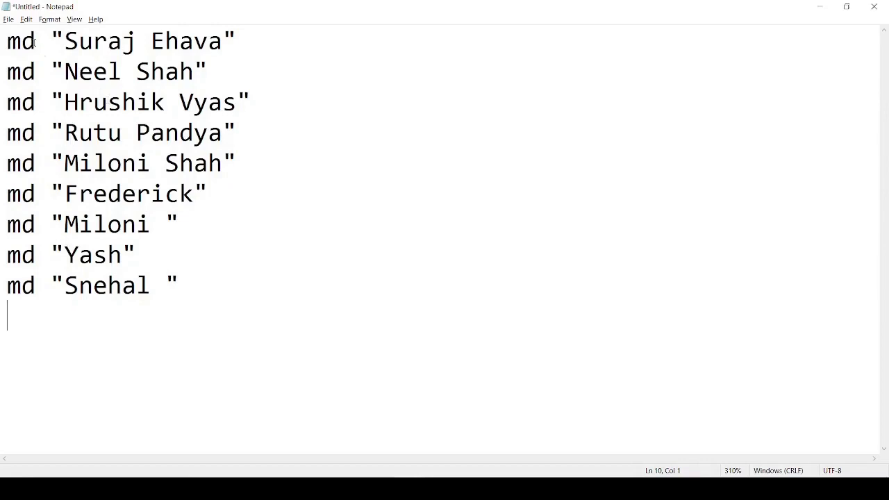
Paste the nine quoted md commands into a new Notepad document.
left_click(63, 41)
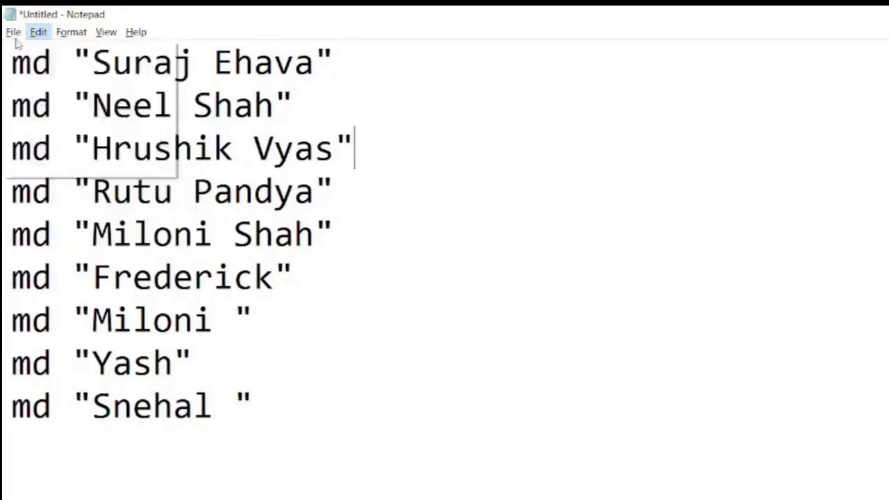
Save the Notepad commands into USA_Clients as the batch file 'UK CLients.bat'.
left_click(13, 32)
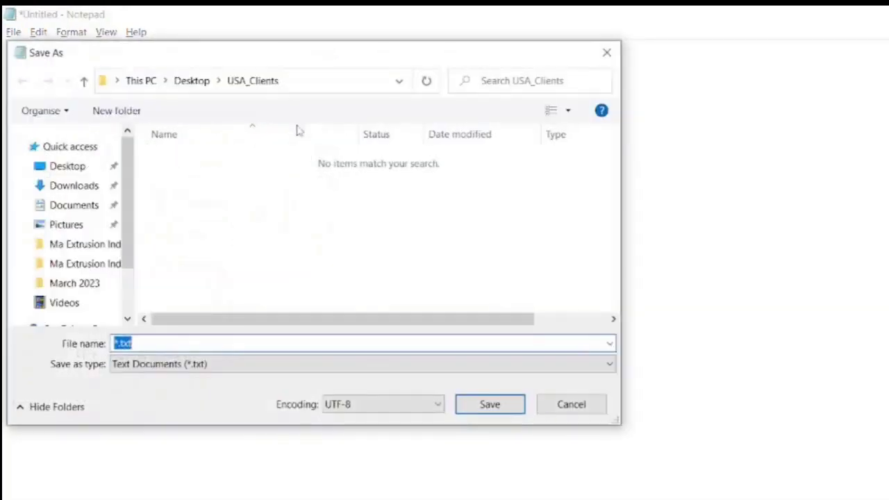
mouse_move(233, 311)
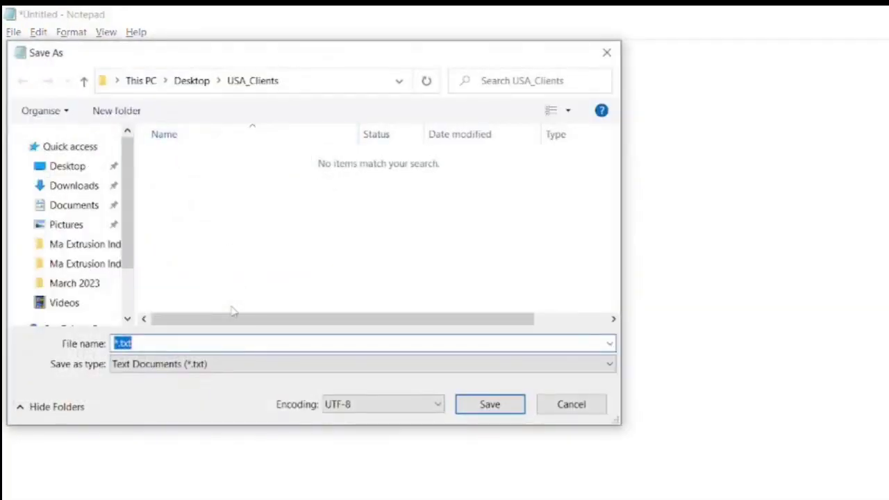
type("UK Cli")
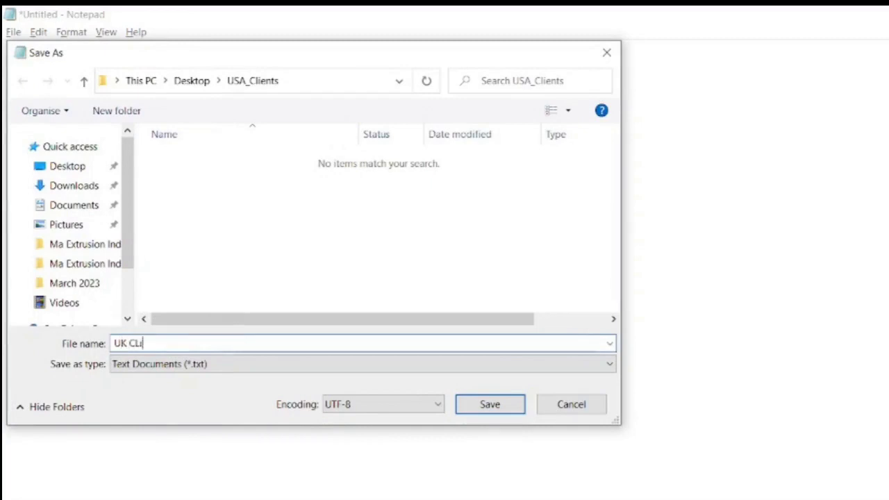
type("ents")
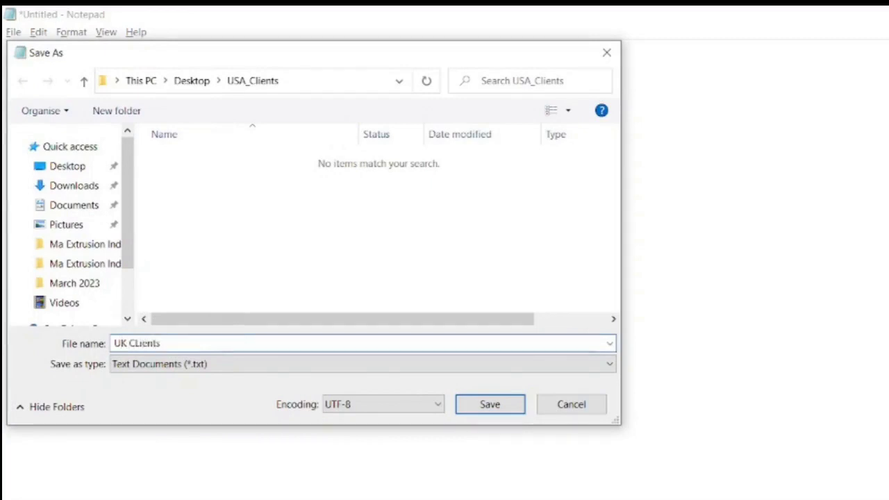
type(".ba")
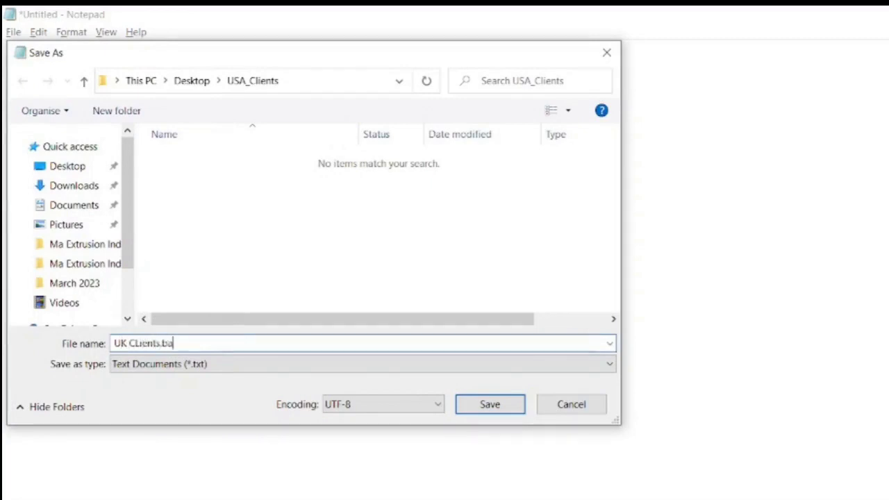
type("t")
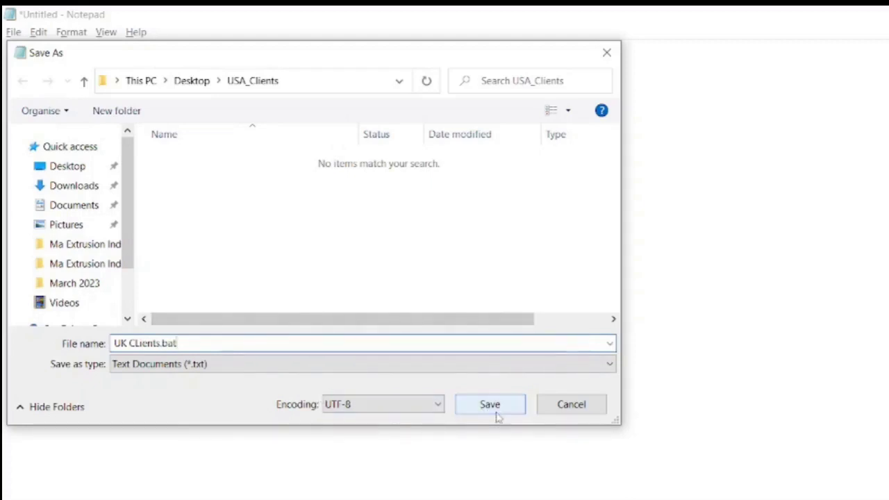
left_click(489, 404)
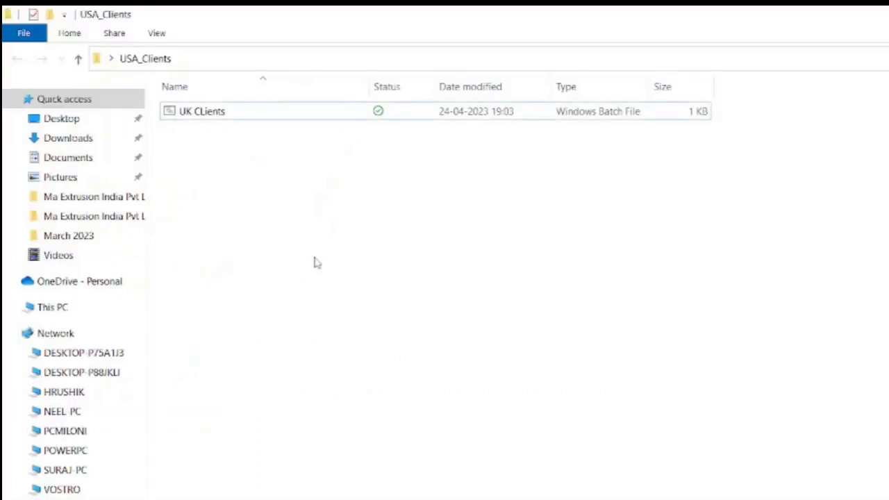
mouse_move(201, 111)
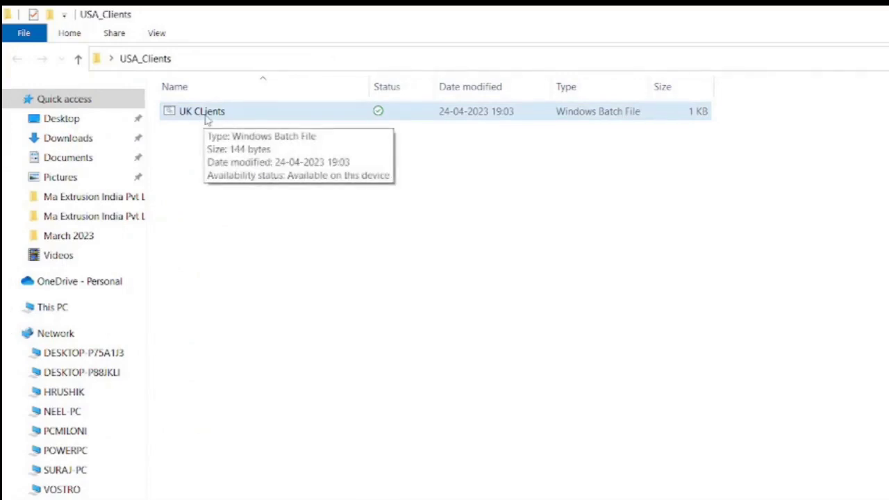
left_click(202, 111)
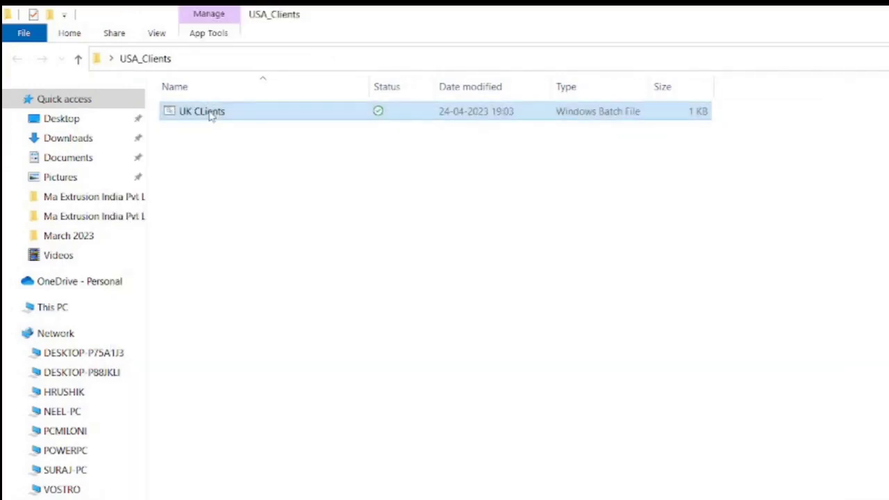
double_click(202, 111)
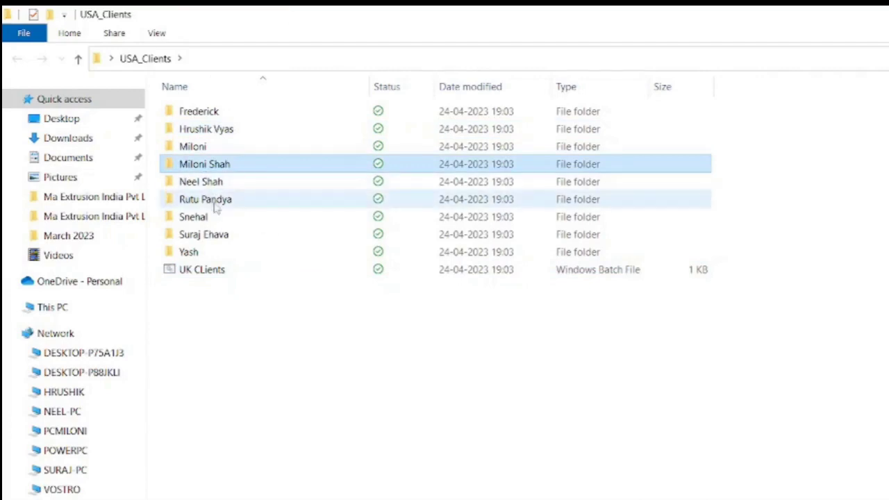
left_click(205, 200)
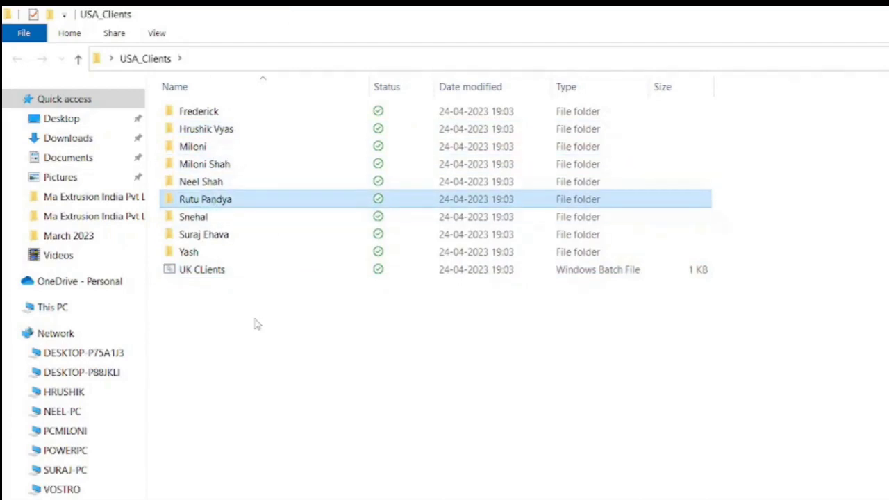